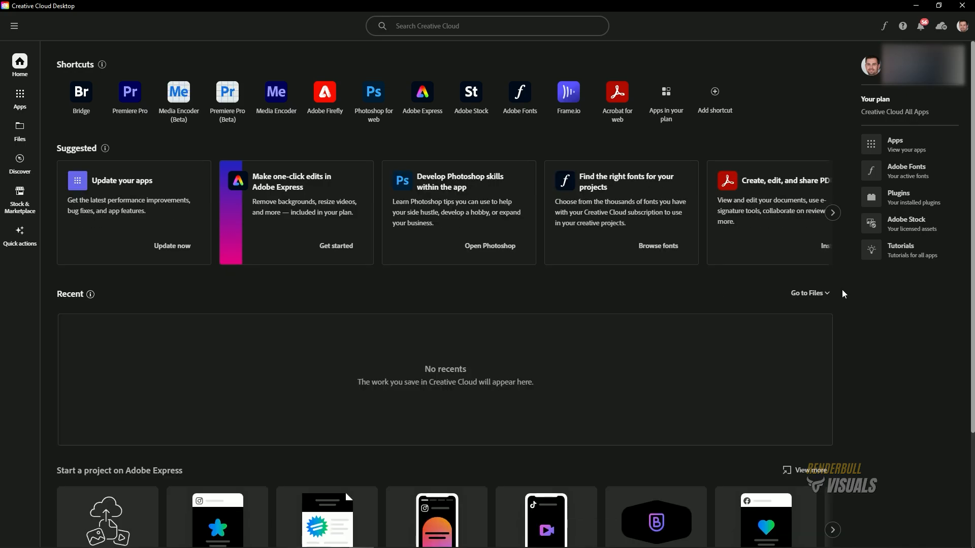
Show the All apps page listing installed apps and Photoshop available to install
click(19, 98)
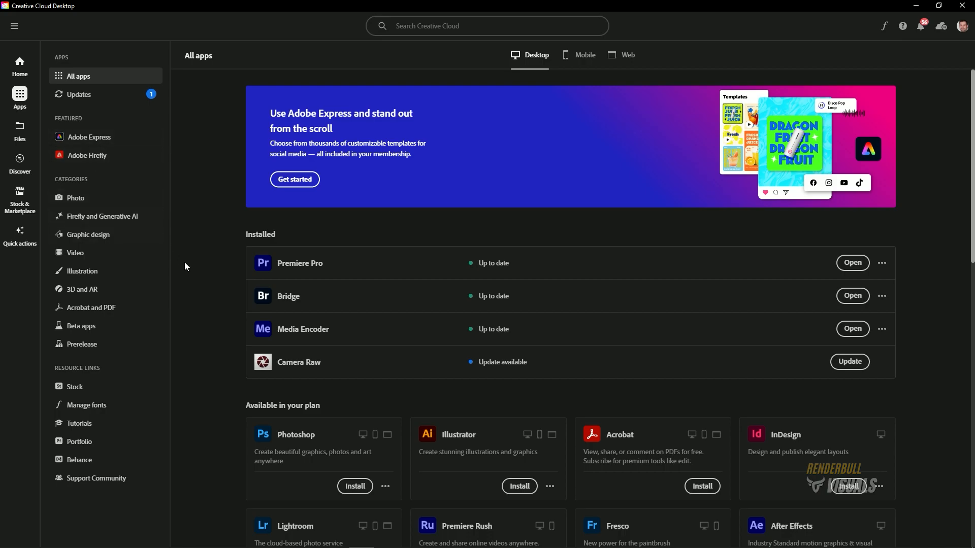
mouse_move(237, 254)
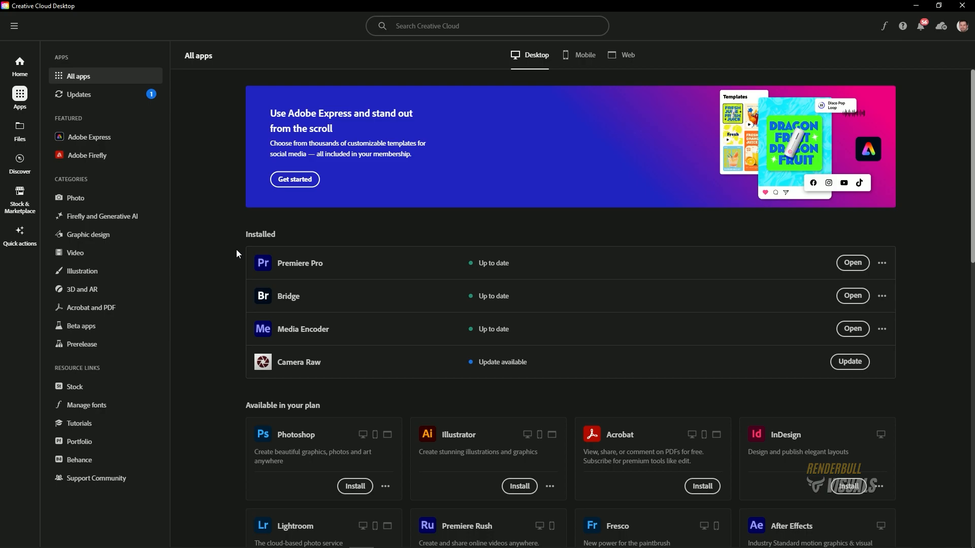
mouse_move(533, 194)
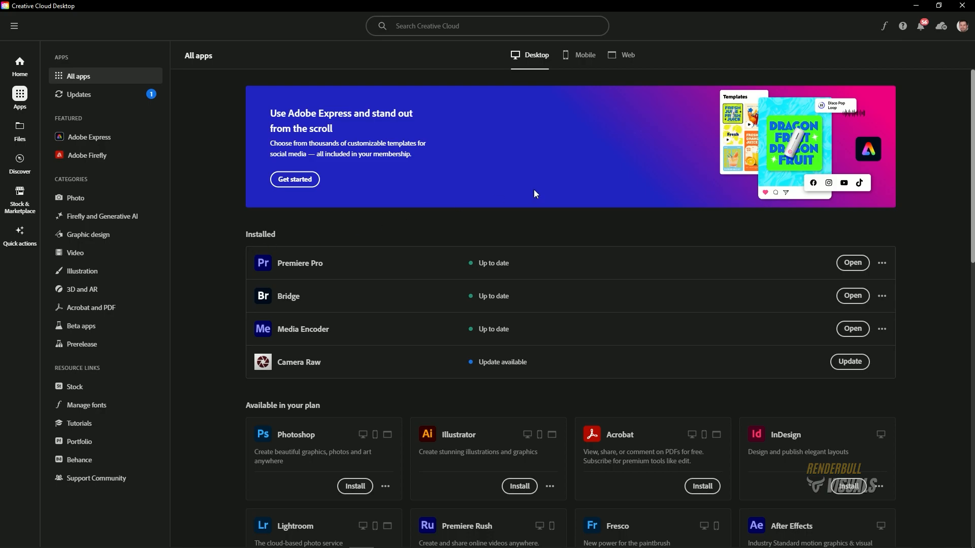
Reach the Apps preferences from the account menu and locate the install location setting
click(960, 26)
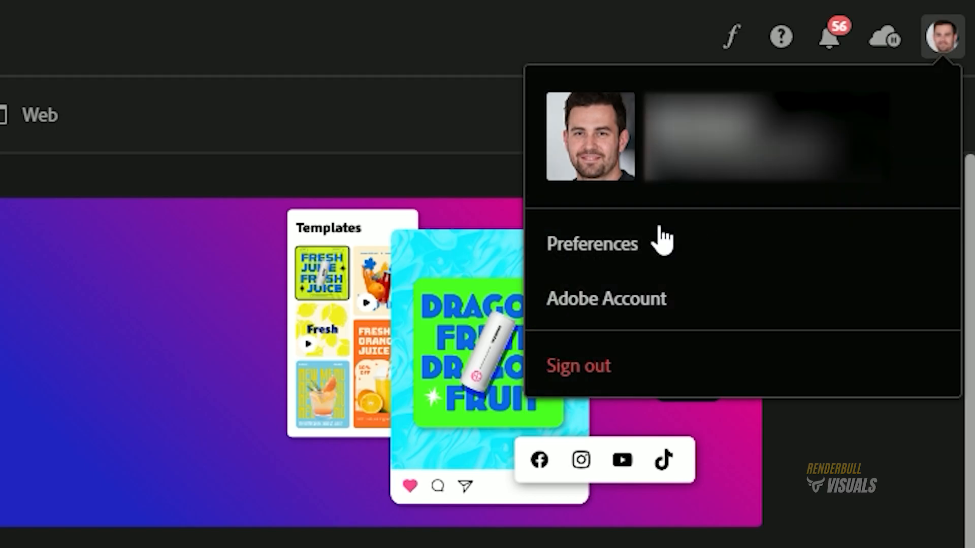
click(590, 243)
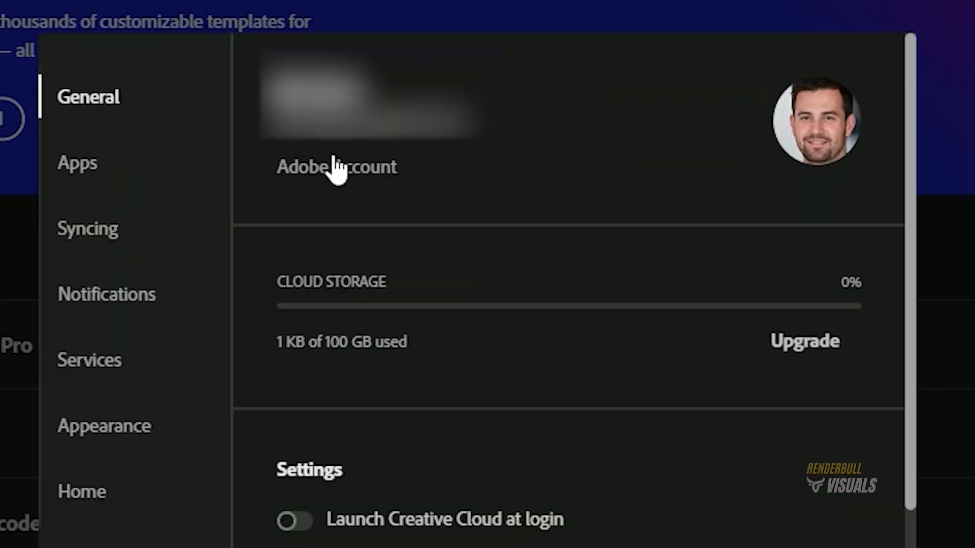
click(77, 162)
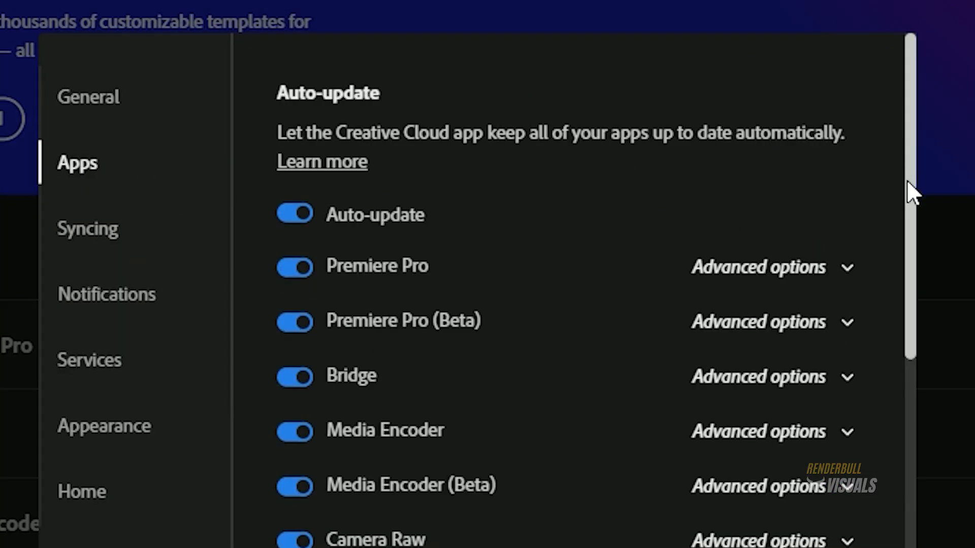
scroll(down, 3)
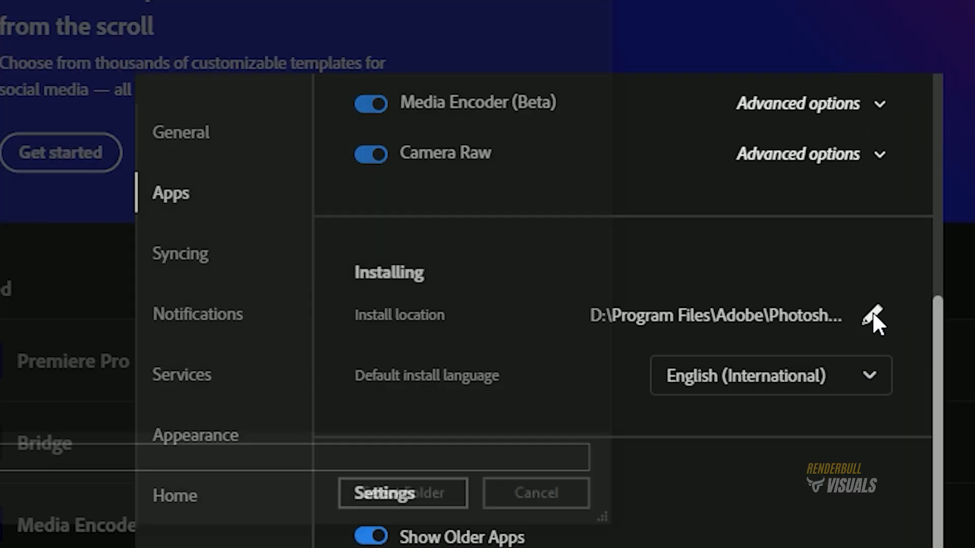
Choose the empty Photoshop folder under D:\Program Files\Adobe as the install location
click(871, 315)
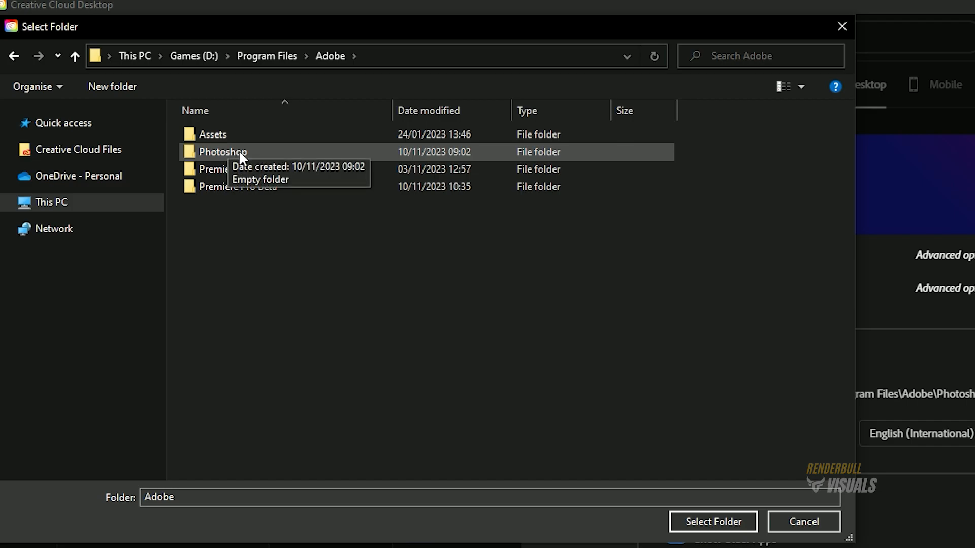
double_click(222, 151)
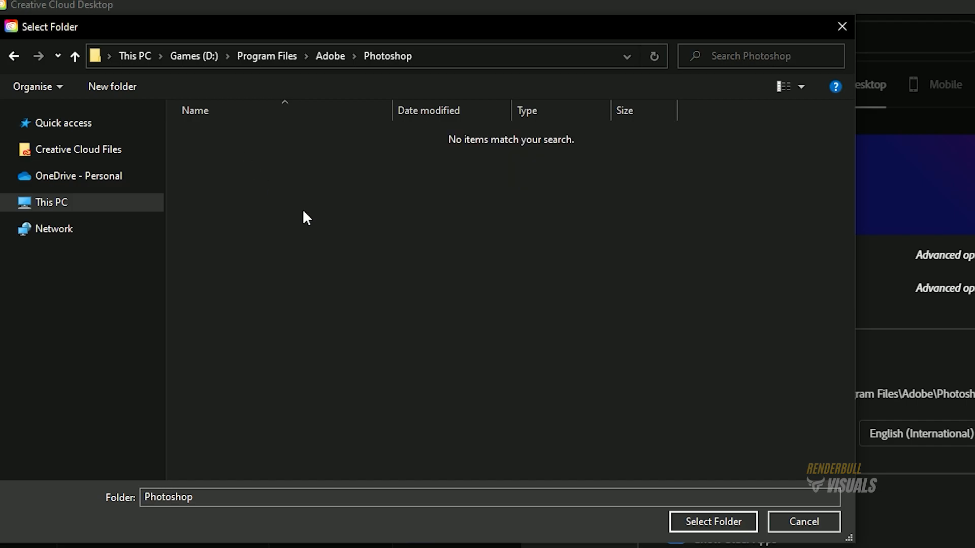
click(712, 521)
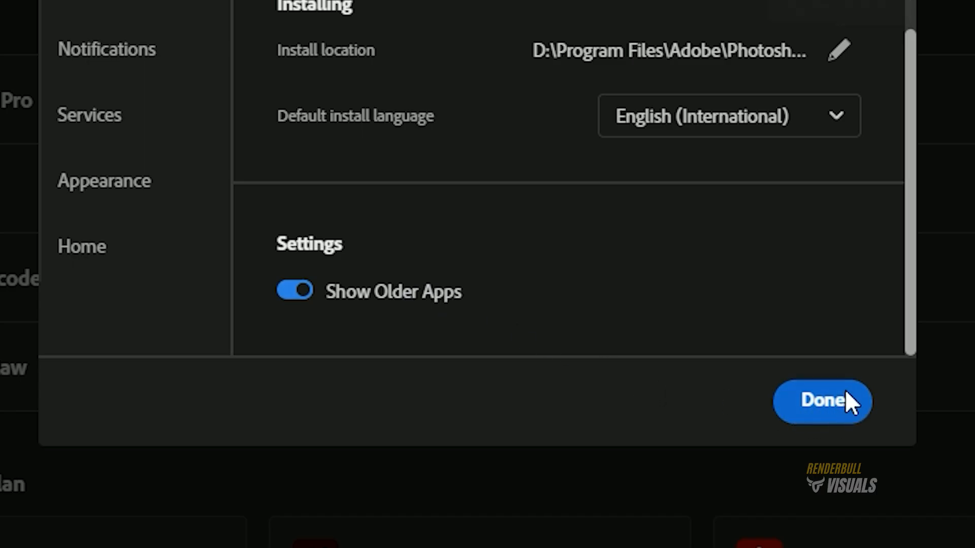
Save the preferences with Done and start installing Photoshop from the plan's available apps
click(821, 401)
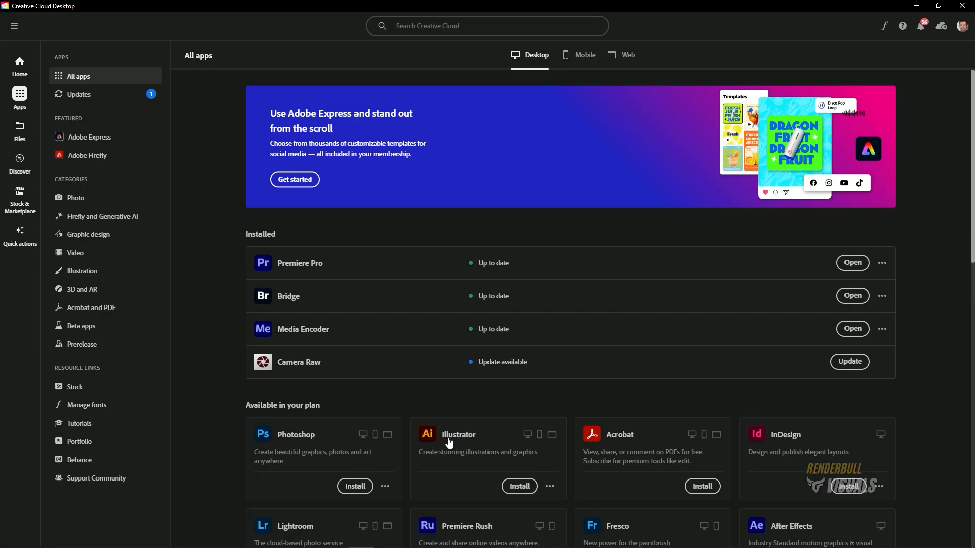
click(355, 486)
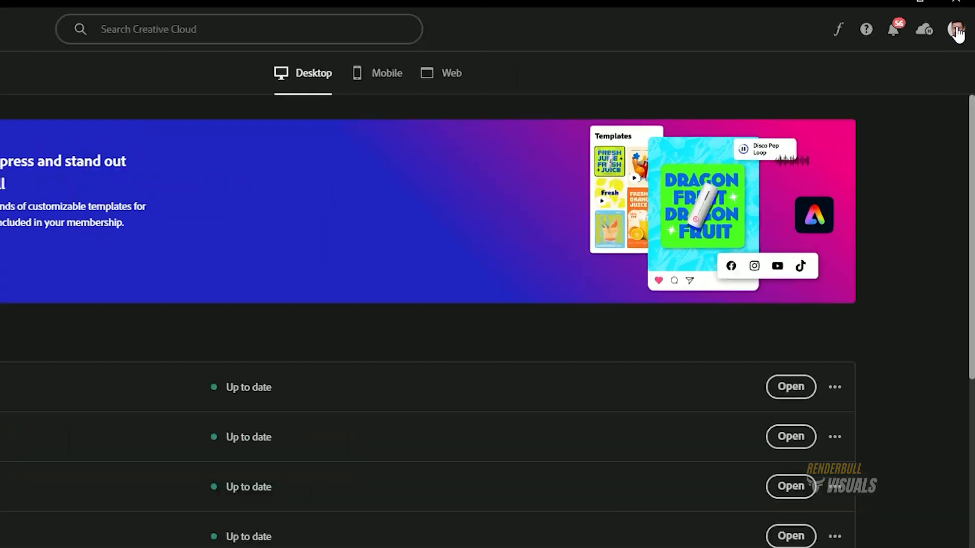
Enable Remove older versions for Photoshop updates in Apps preferences and save with Done
click(955, 29)
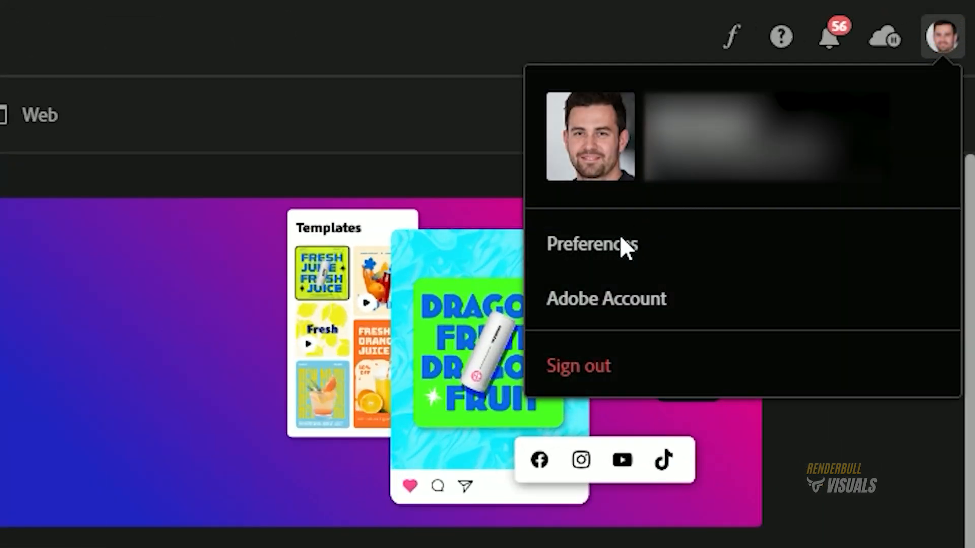
click(590, 243)
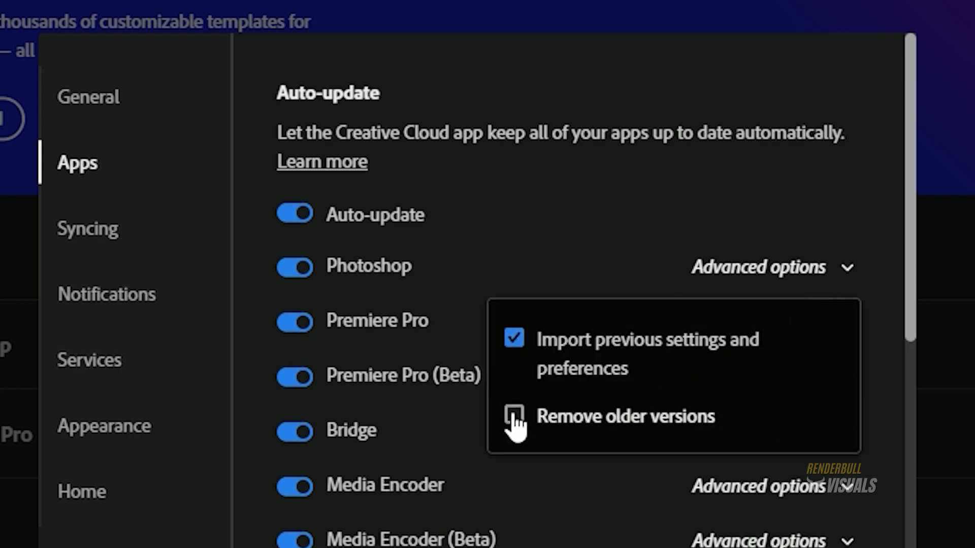
click(514, 416)
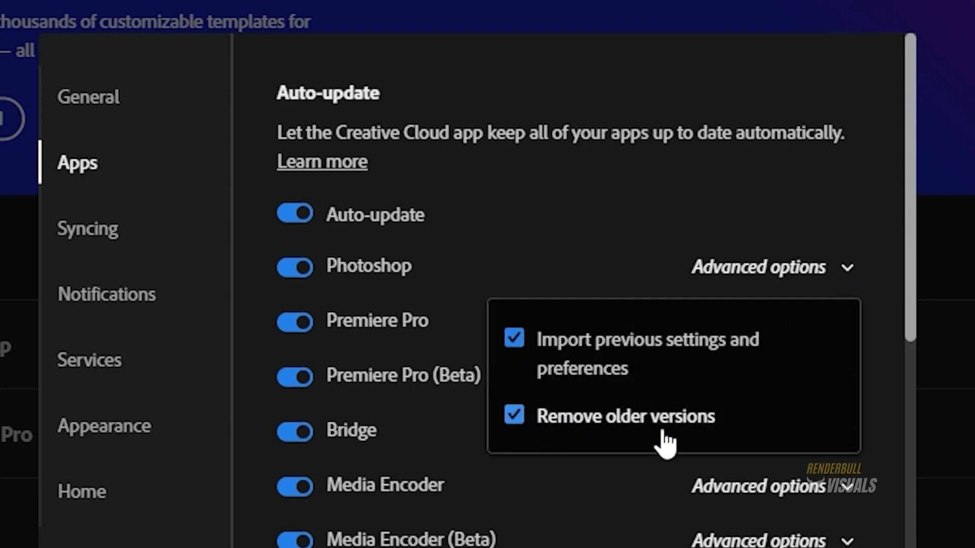
mouse_move(641, 442)
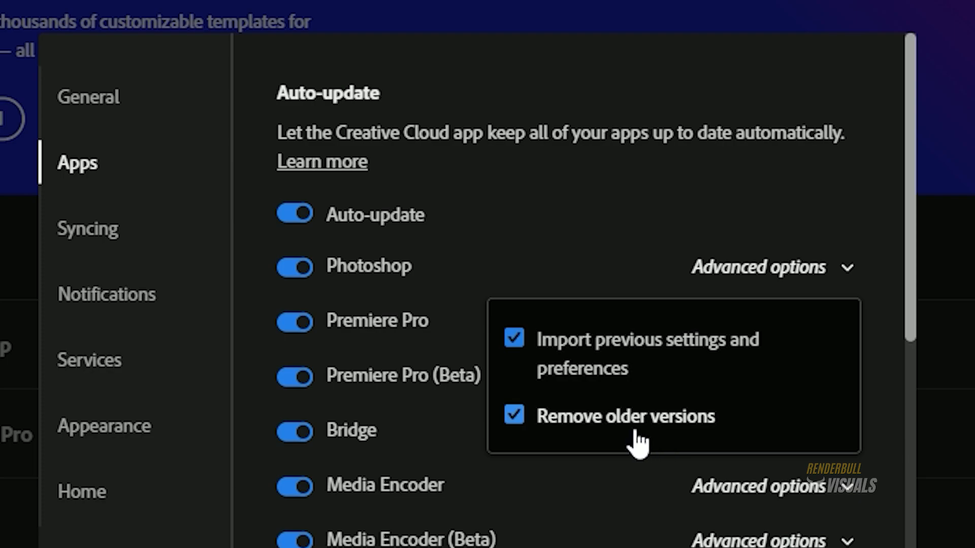
scroll(down, 3)
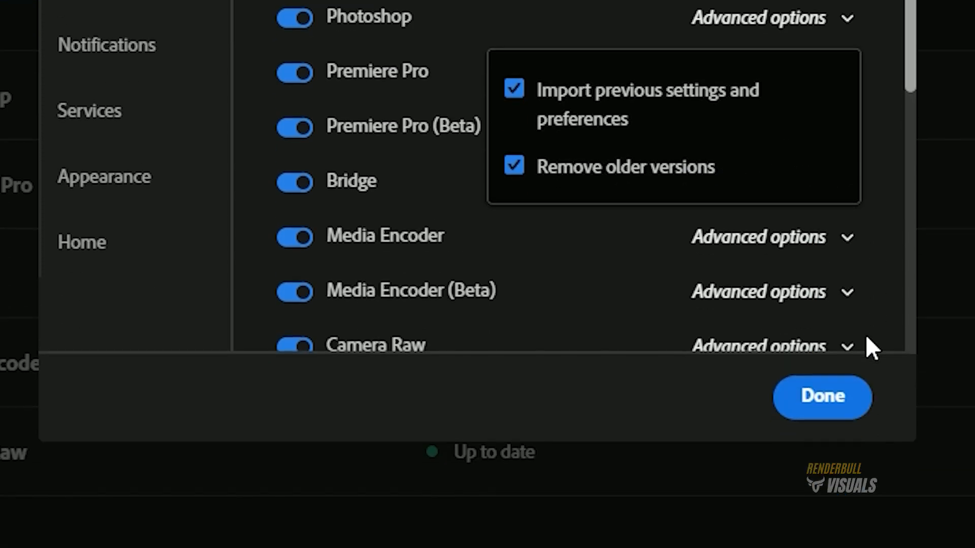
click(821, 397)
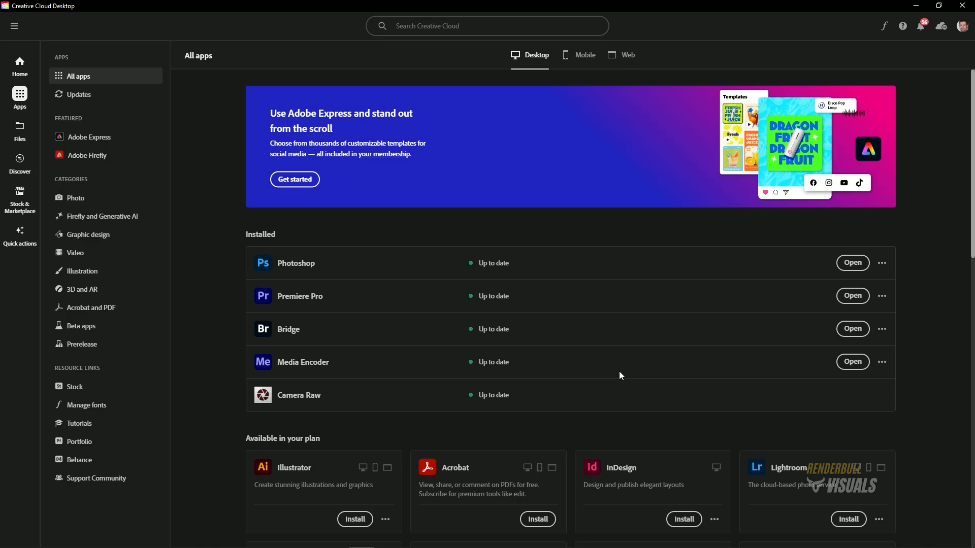
mouse_move(857, 258)
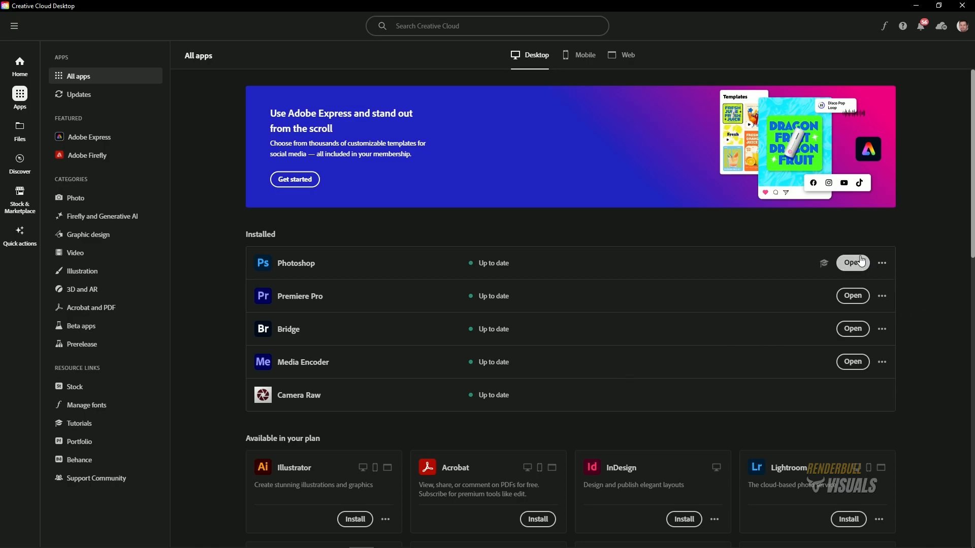
Launch Photoshop from the Installed list and wait for its Home screen
click(852, 262)
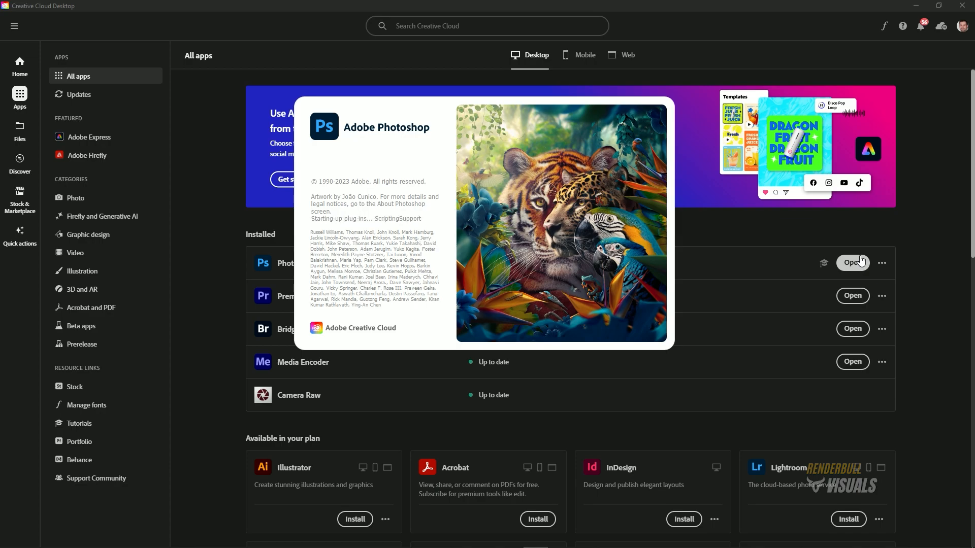
click(852, 262)
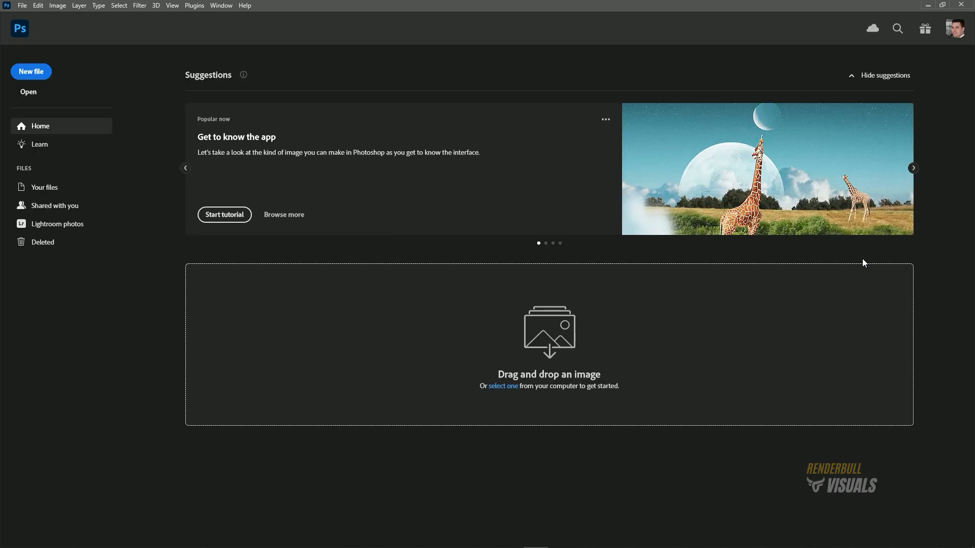
click(911, 168)
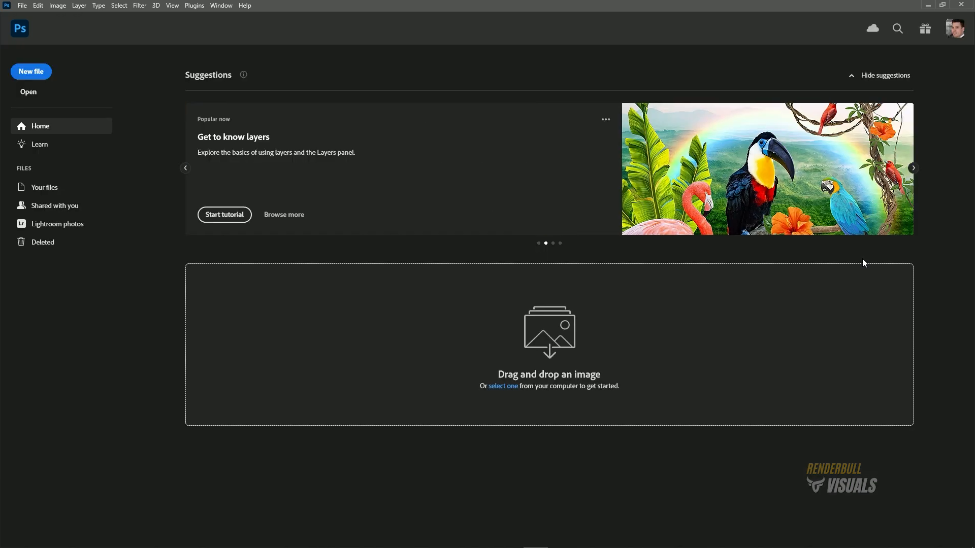
click(912, 167)
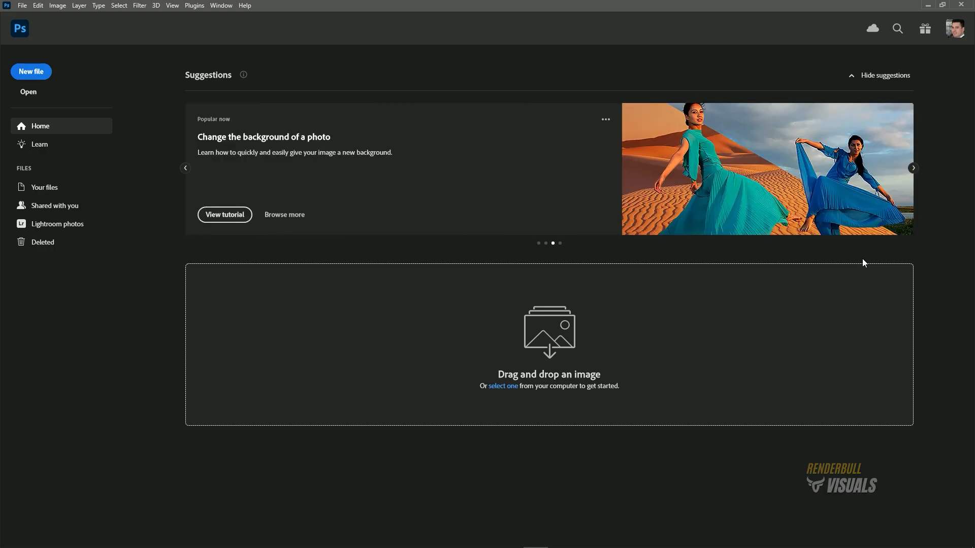